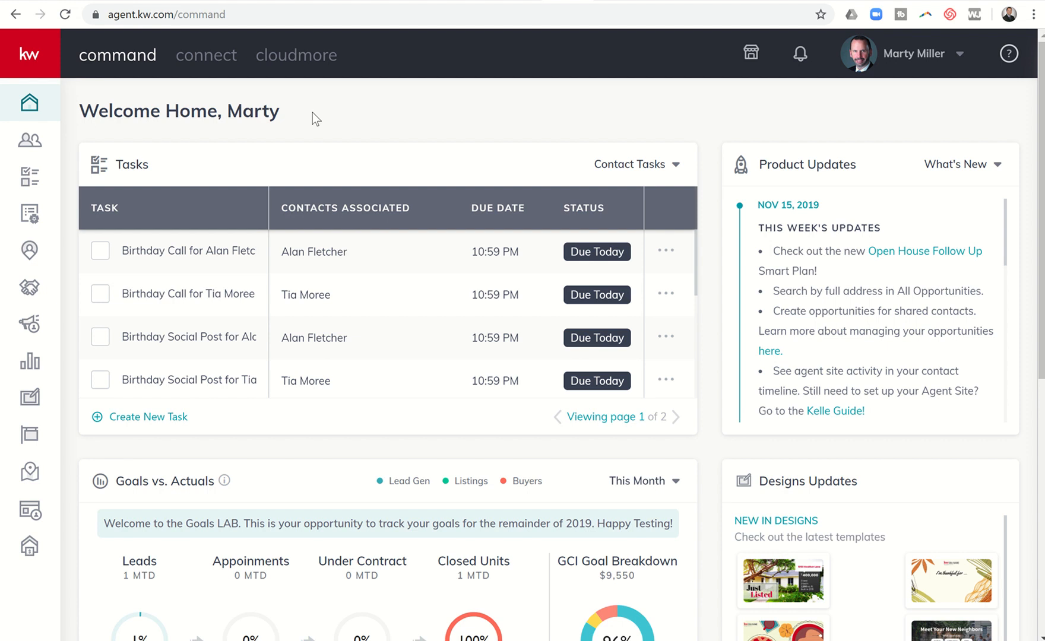
mouse_move(29, 141)
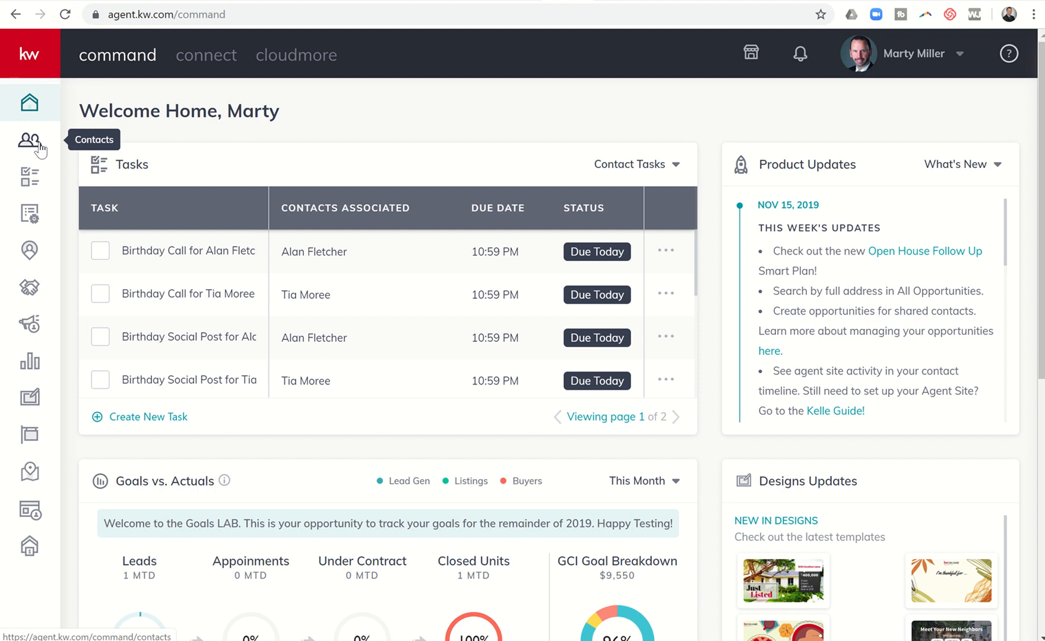
Open the Contacts page from the left sidebar icon
left_click(27, 141)
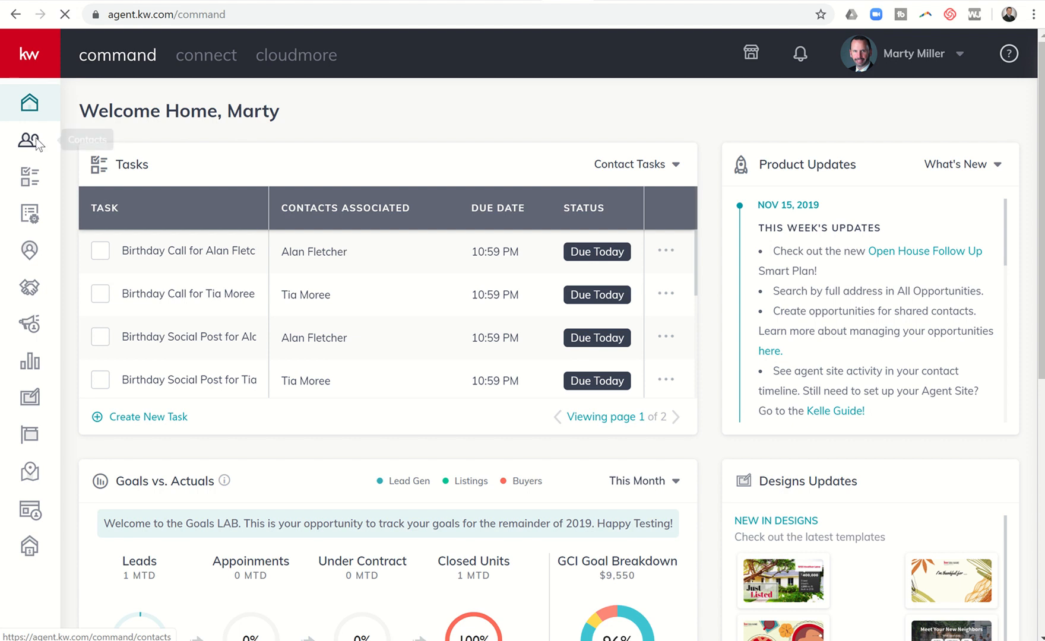
left_click(28, 141)
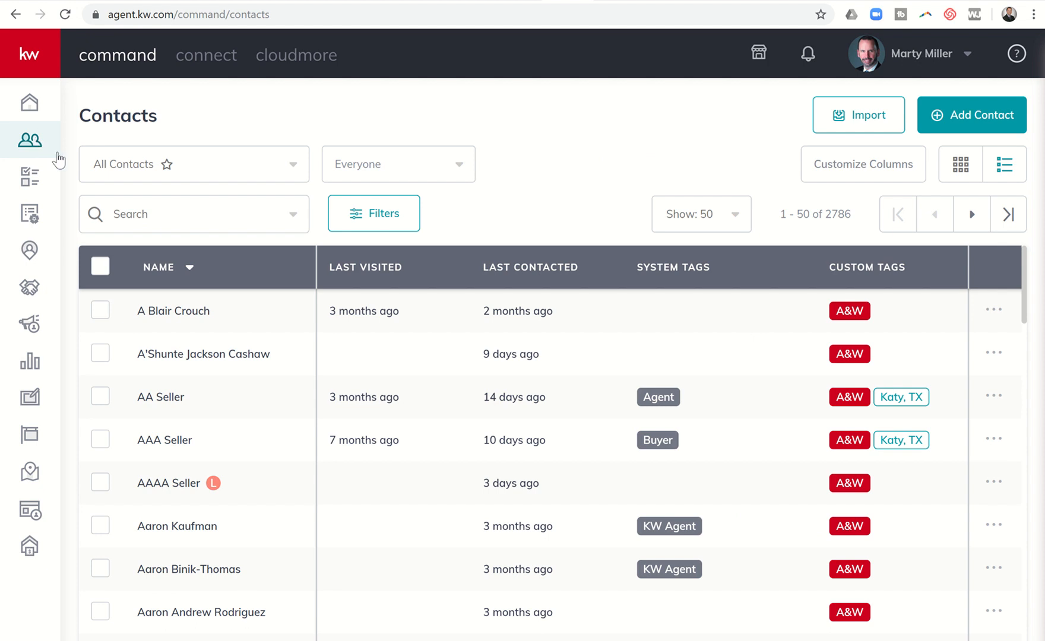
mouse_move(222, 242)
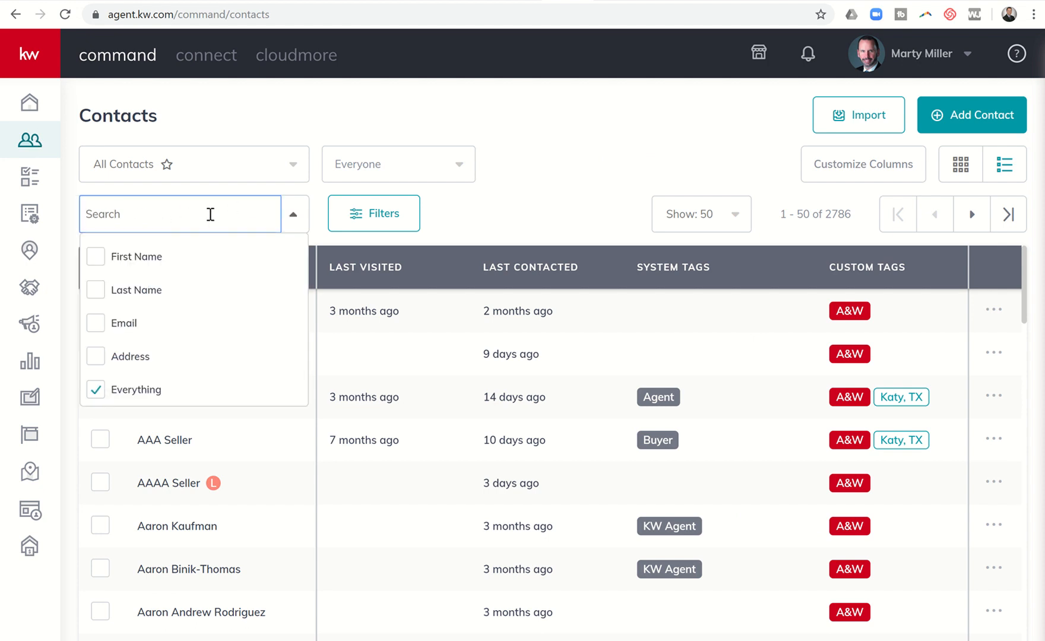
mouse_move(177, 220)
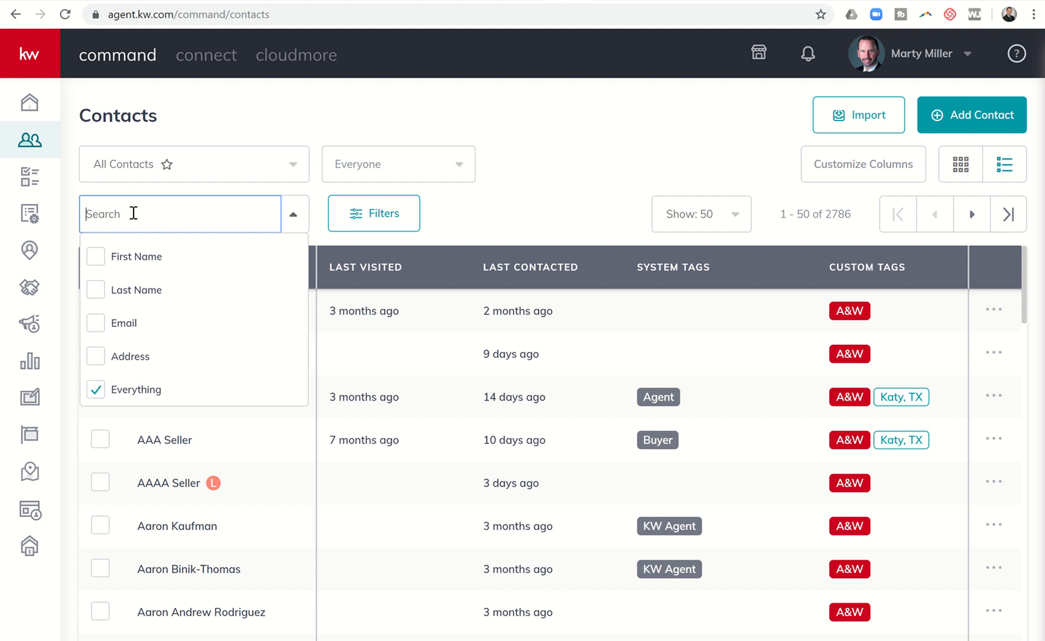
Search all contact fields for 'Miller', narrowing the list to 13 contacts
type("M")
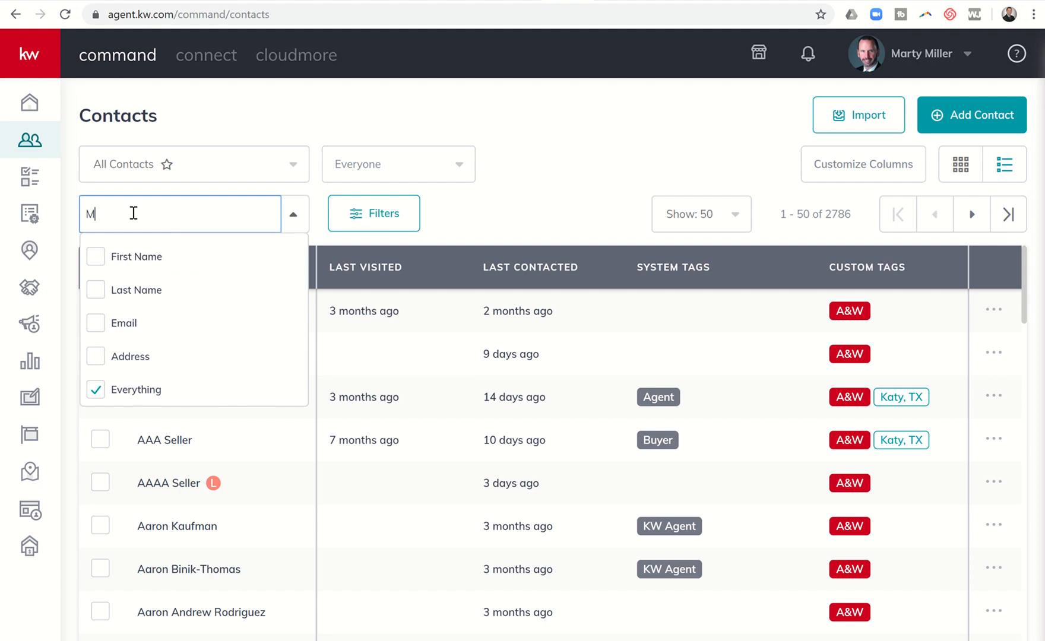
type("iller")
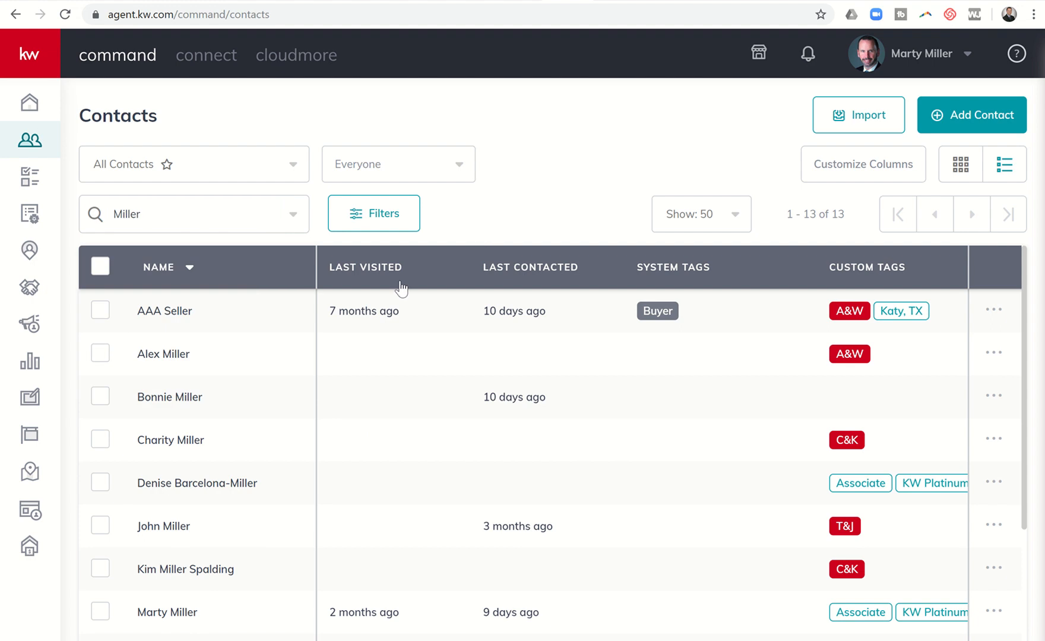
mouse_move(178, 575)
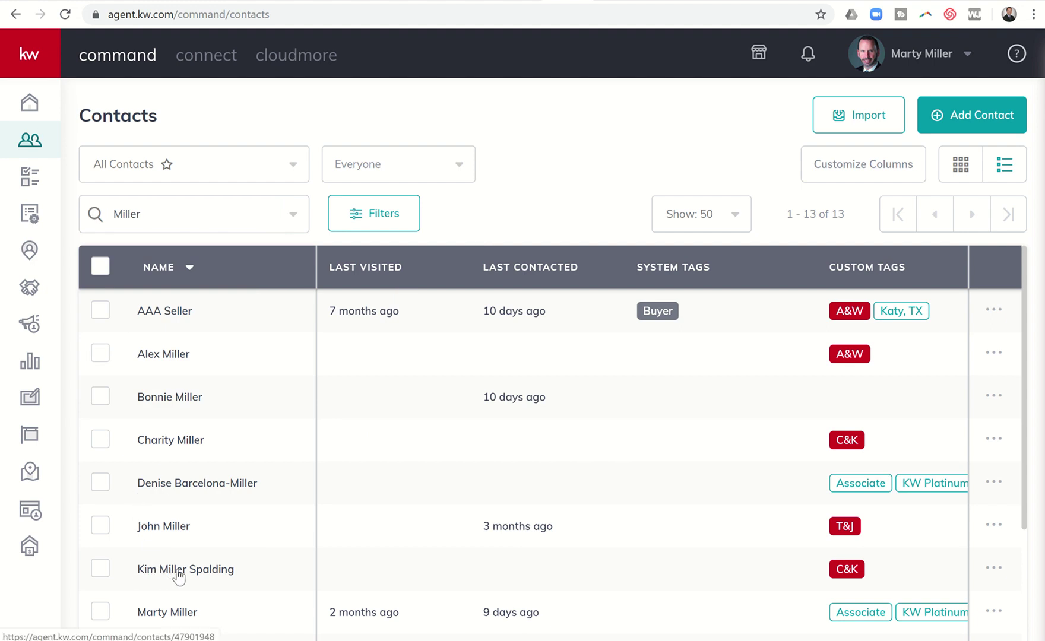
scroll("down", 3)
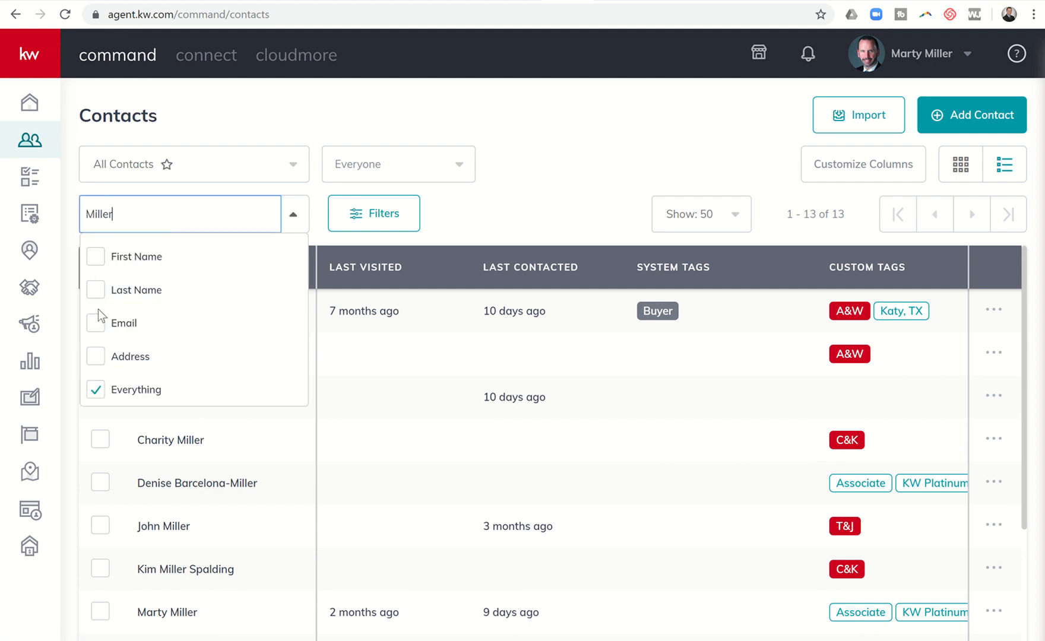
Change the Miller search scope from First and Last Name to Email, leaving 2 matches
left_click(95, 257)
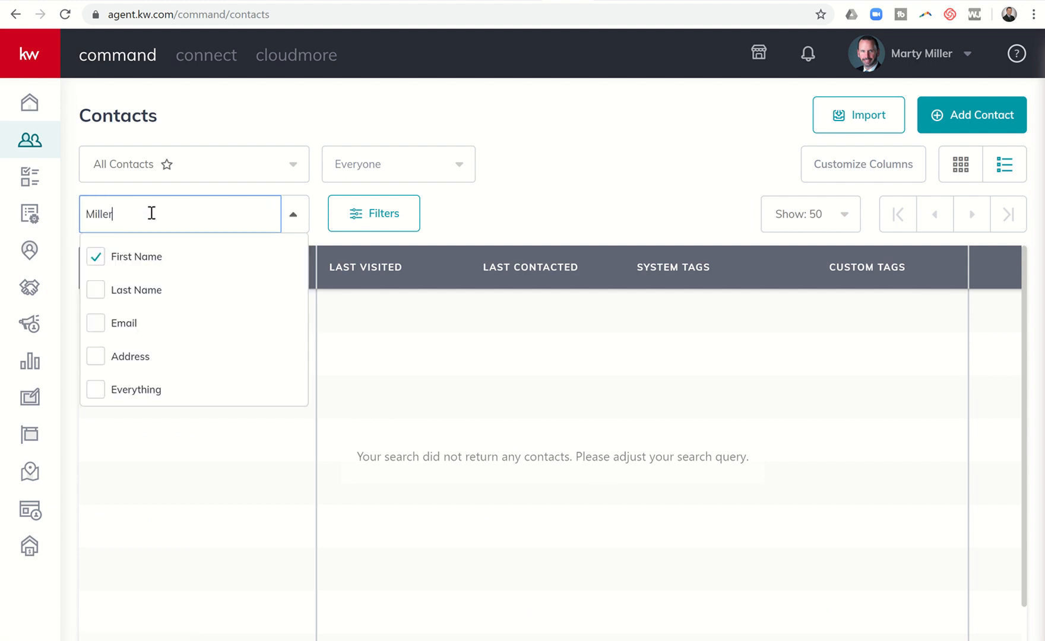
mouse_move(380, 465)
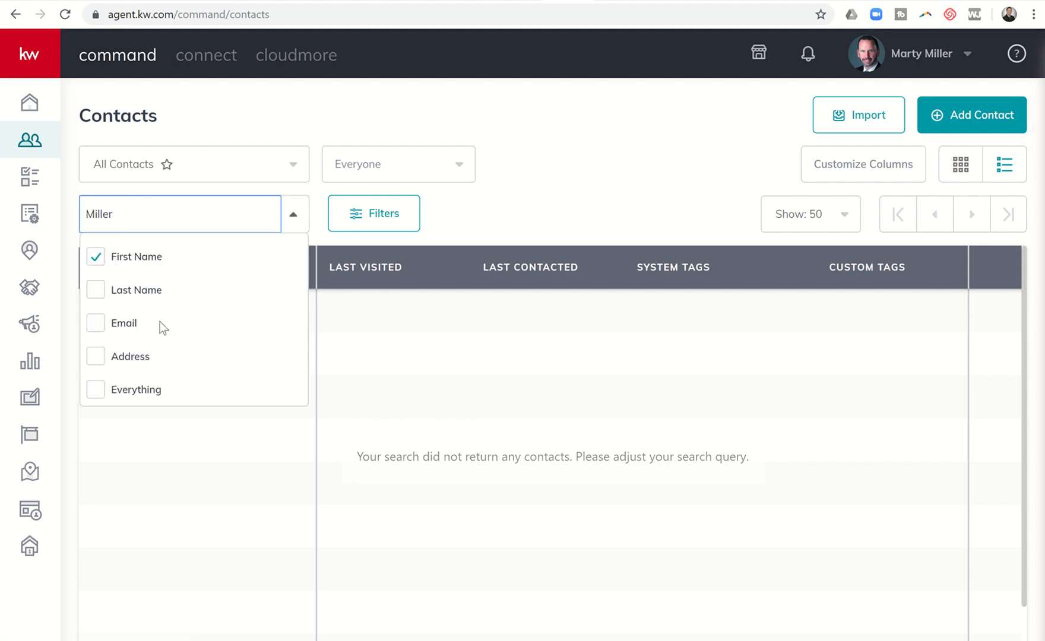
left_click(94, 289)
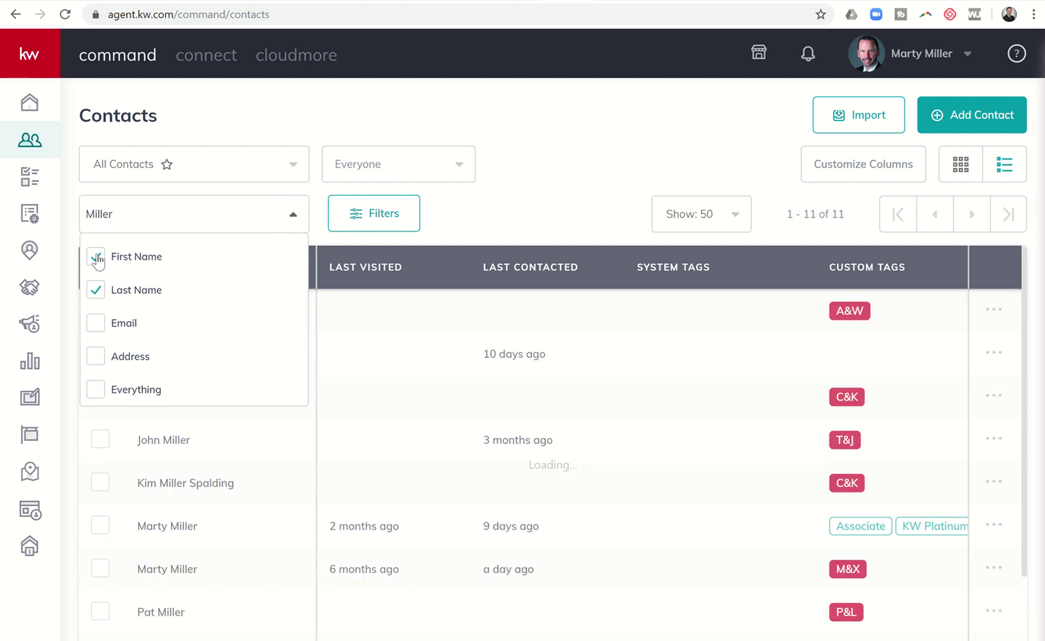
left_click(95, 256)
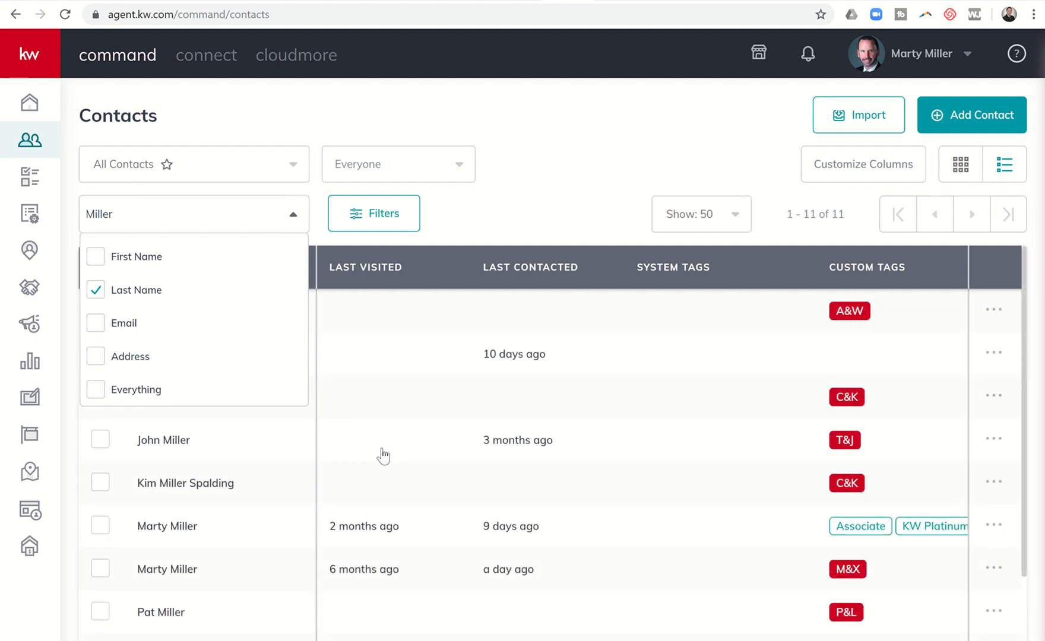
scroll("down", 3)
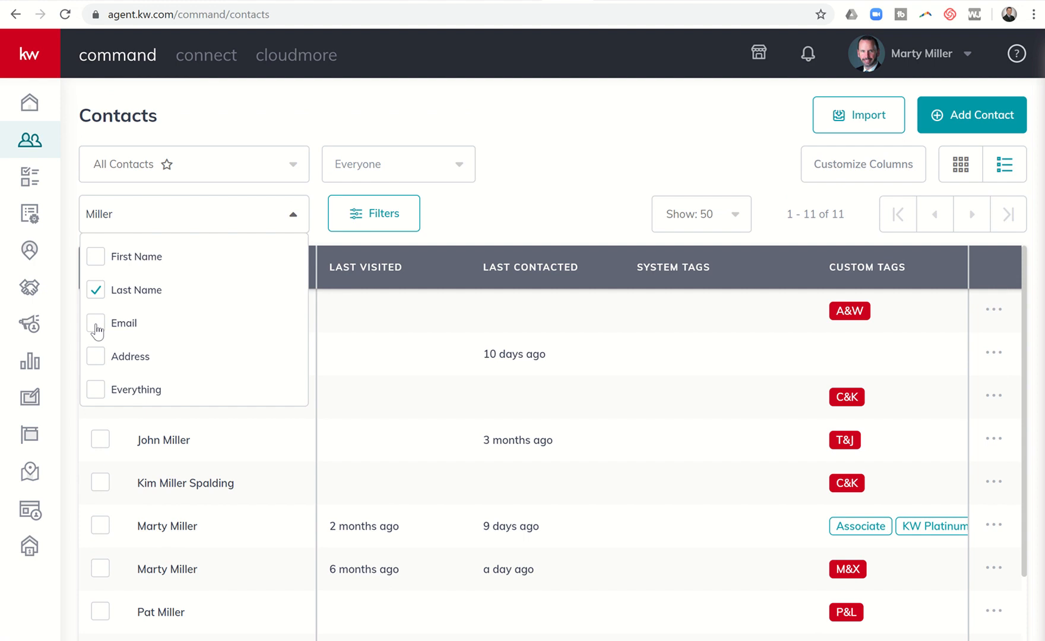
left_click(95, 323)
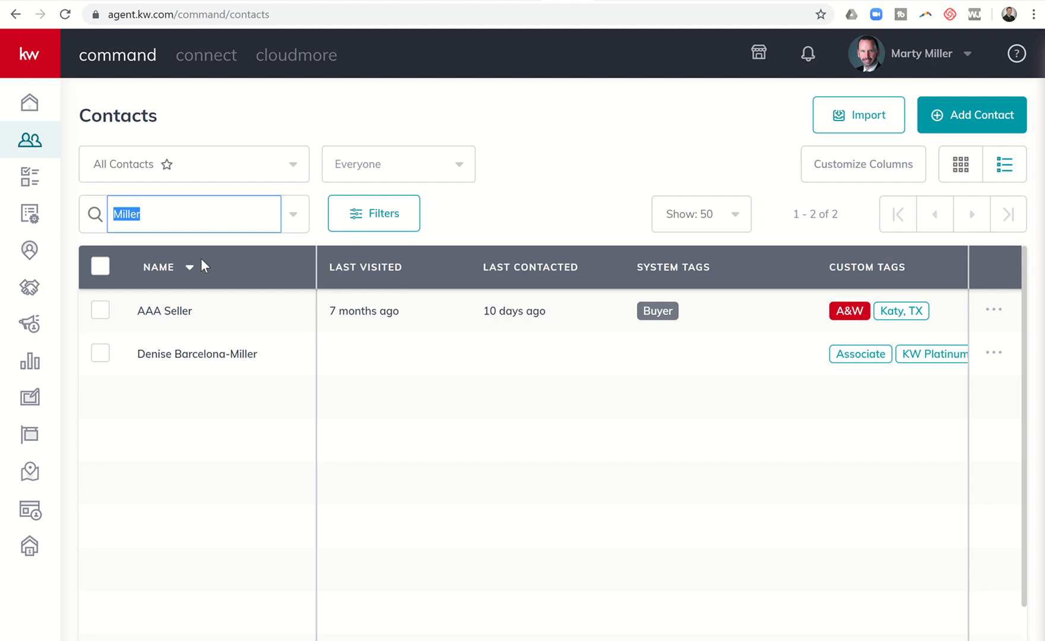
mouse_move(193, 240)
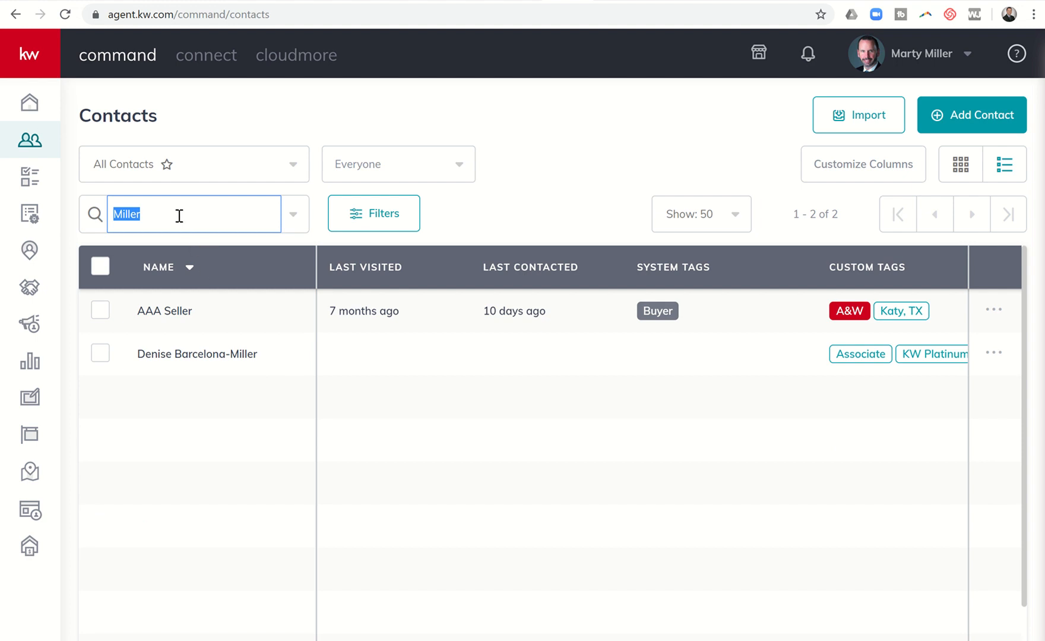
left_click(292, 214)
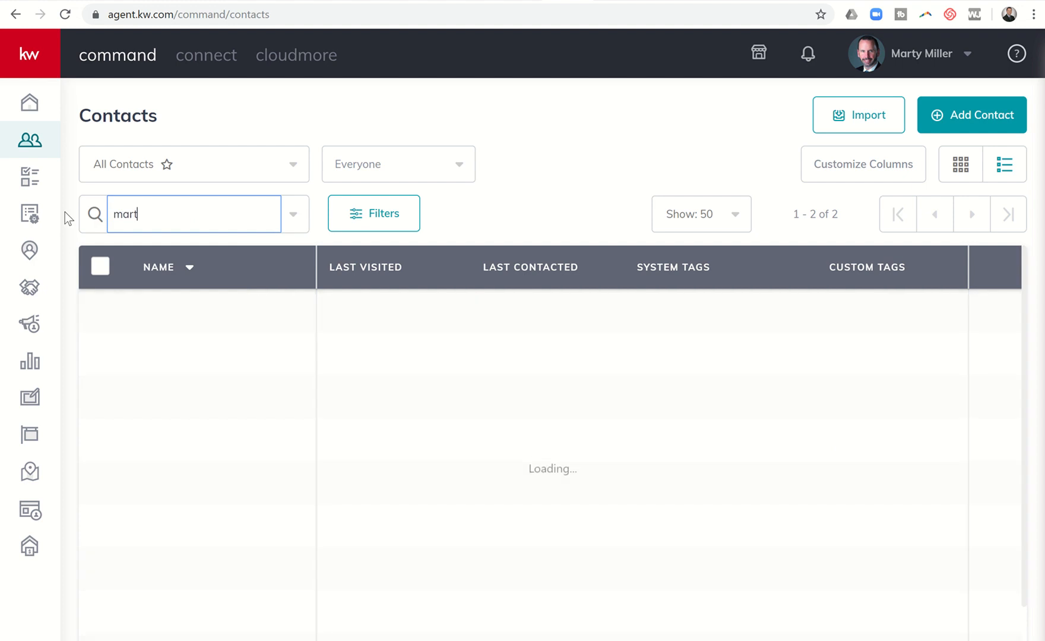
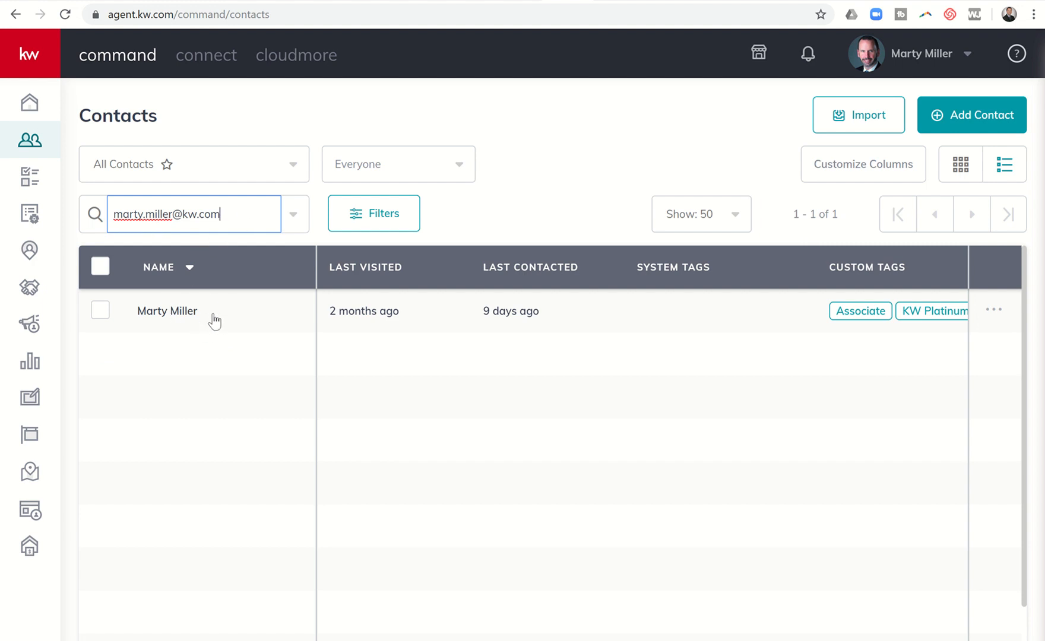
mouse_move(207, 313)
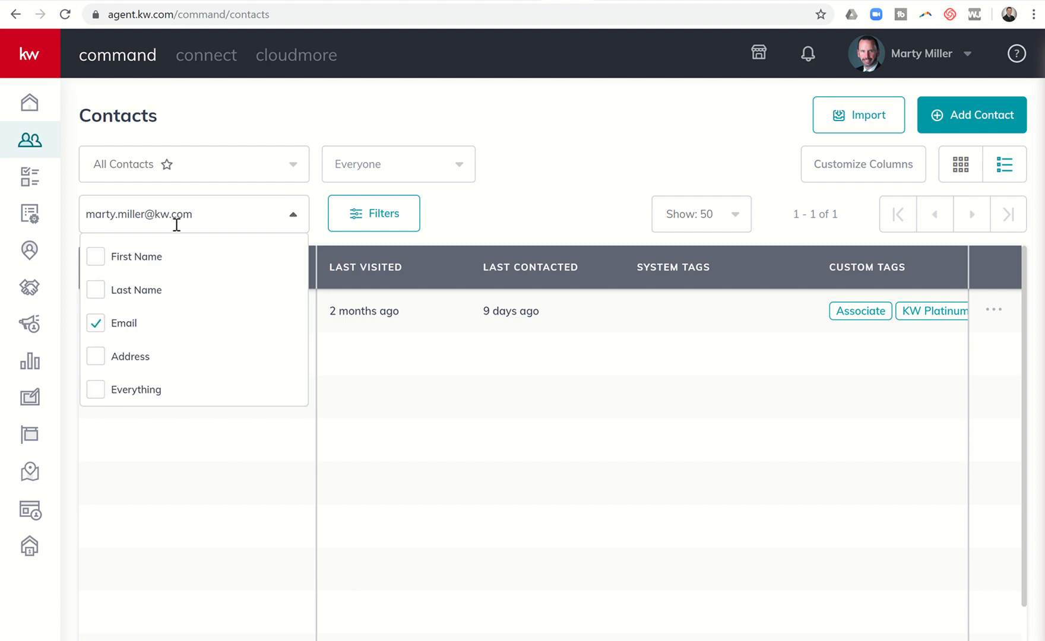
Set the search to every field and try the terms 'fo' and 'awnlake'
left_click(95, 389)
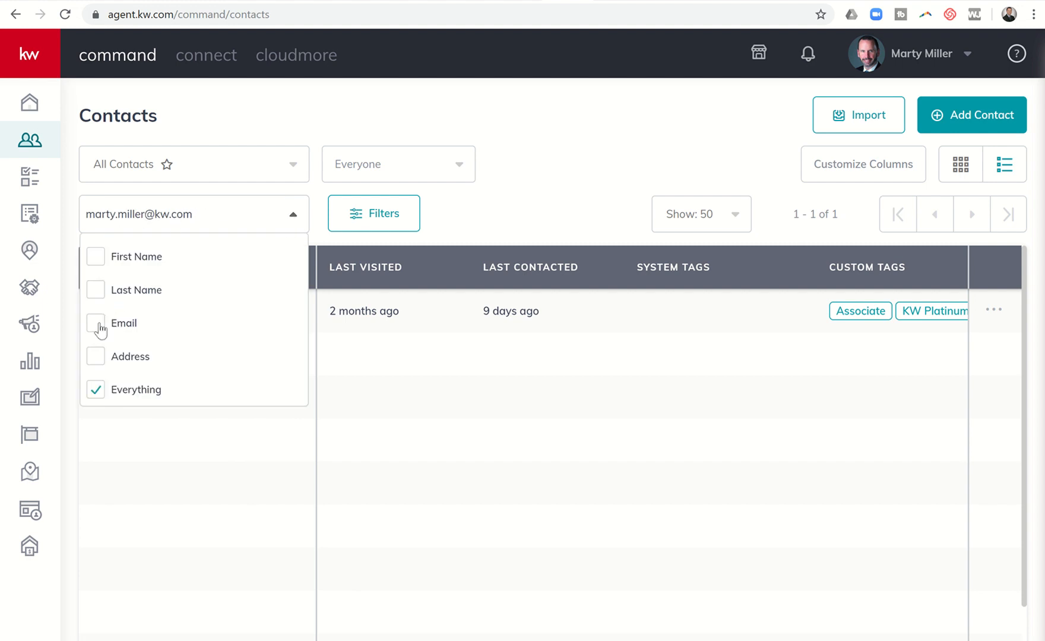
left_click(95, 356)
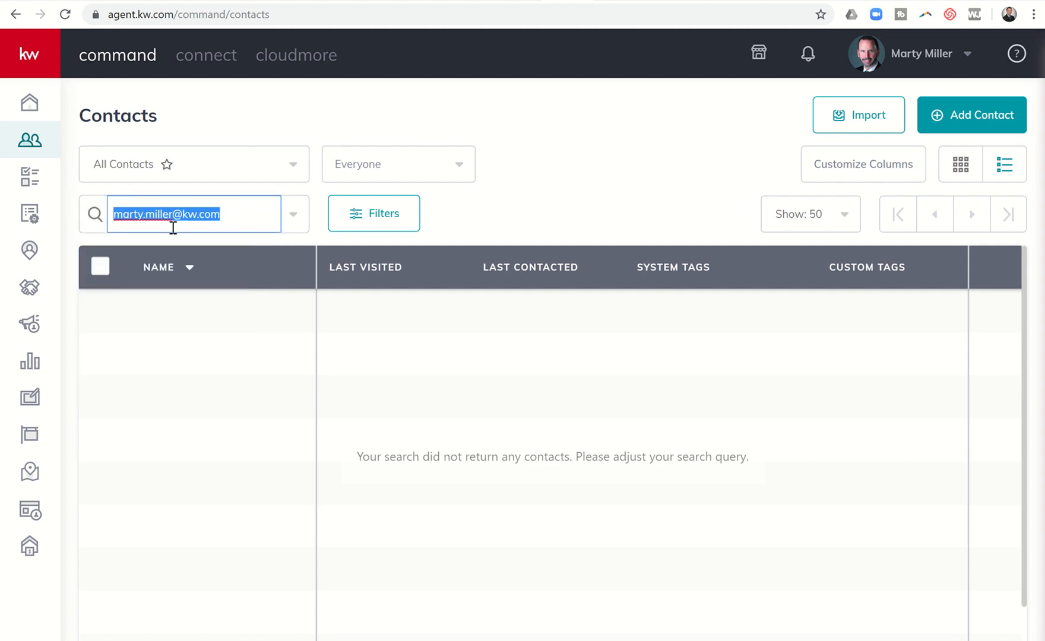
mouse_move(234, 218)
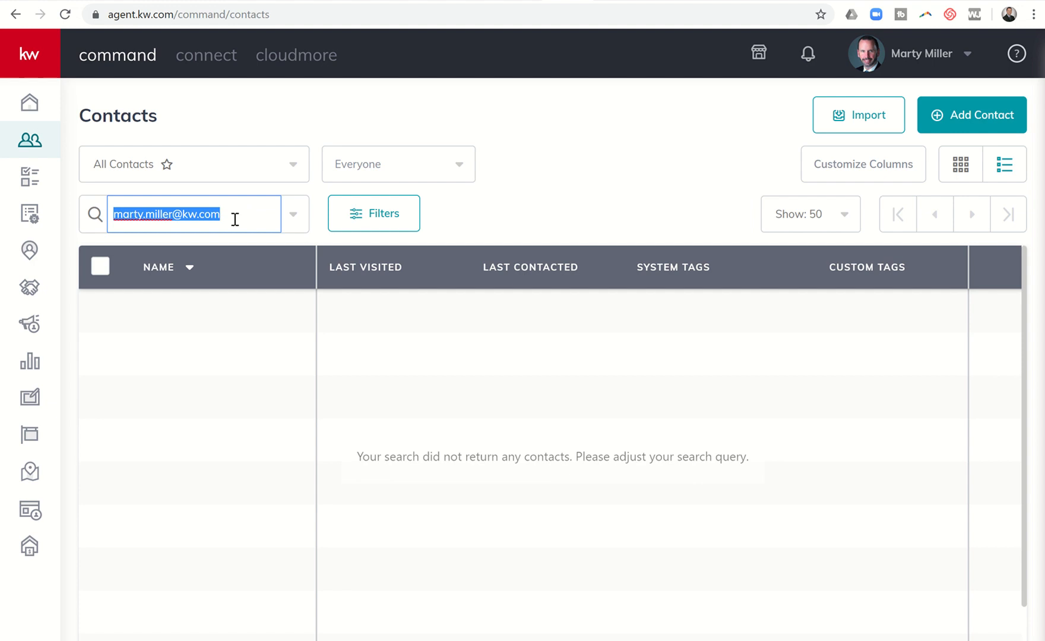
type("fo")
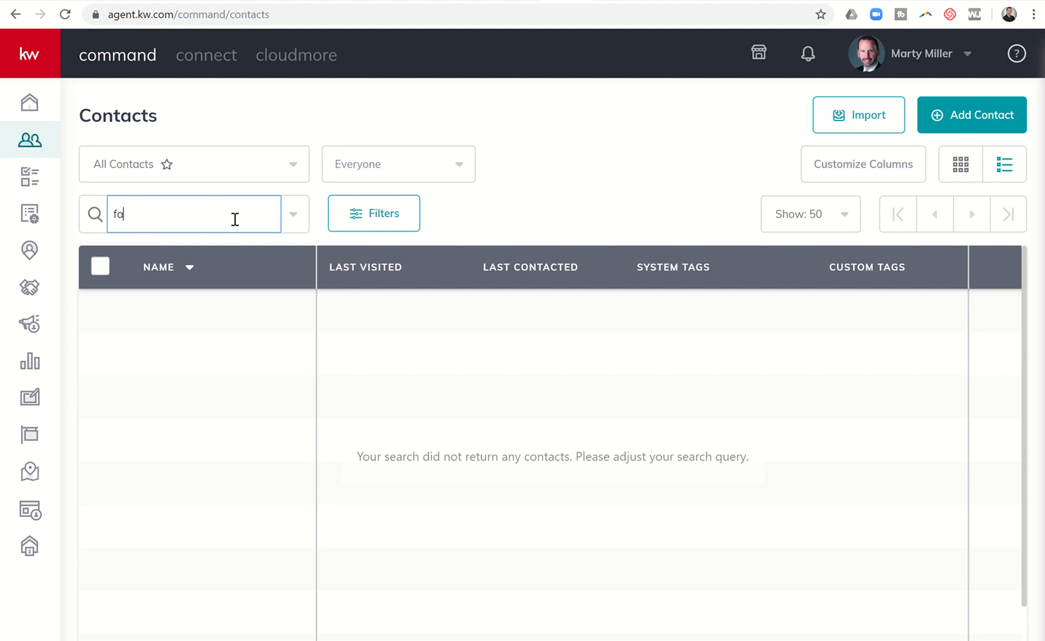
type("awnlake")
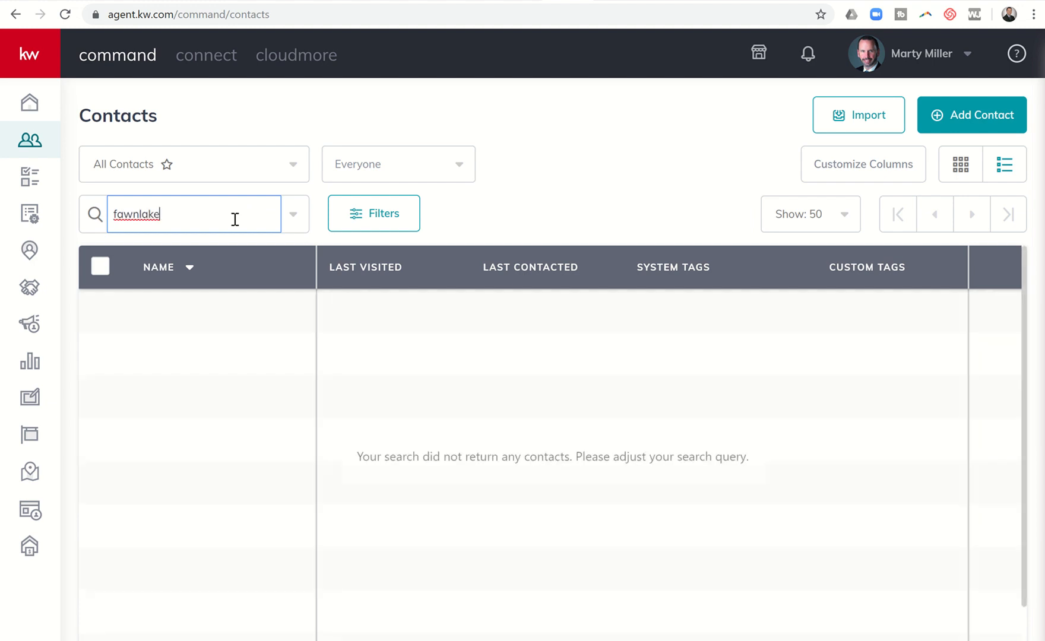
Search Address for 'cedarwood', finding no contacts, then clear the search
left_click(95, 357)
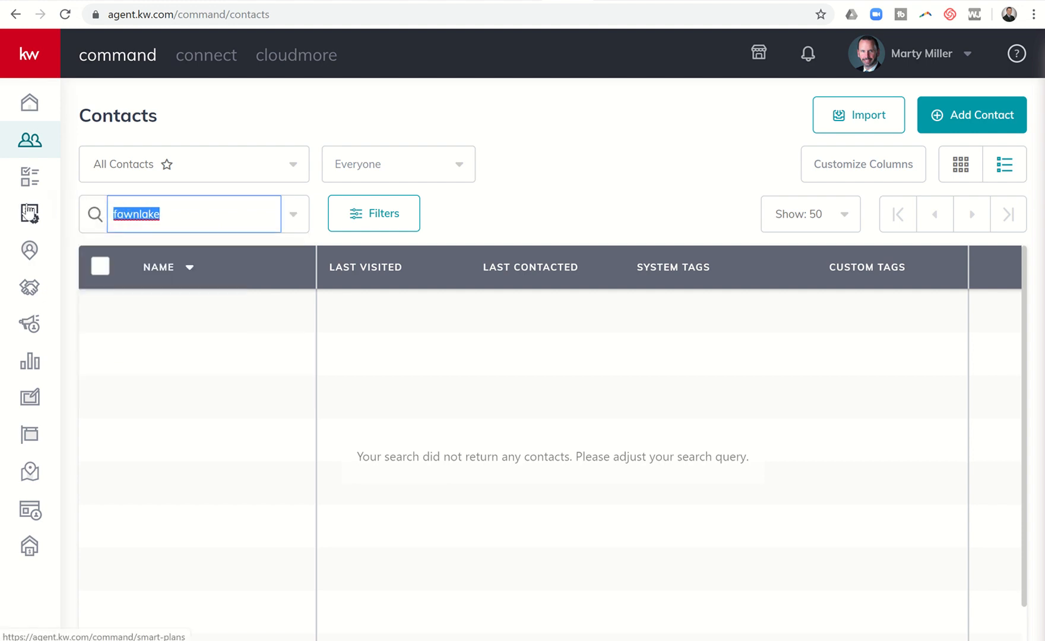
type("cedr=")
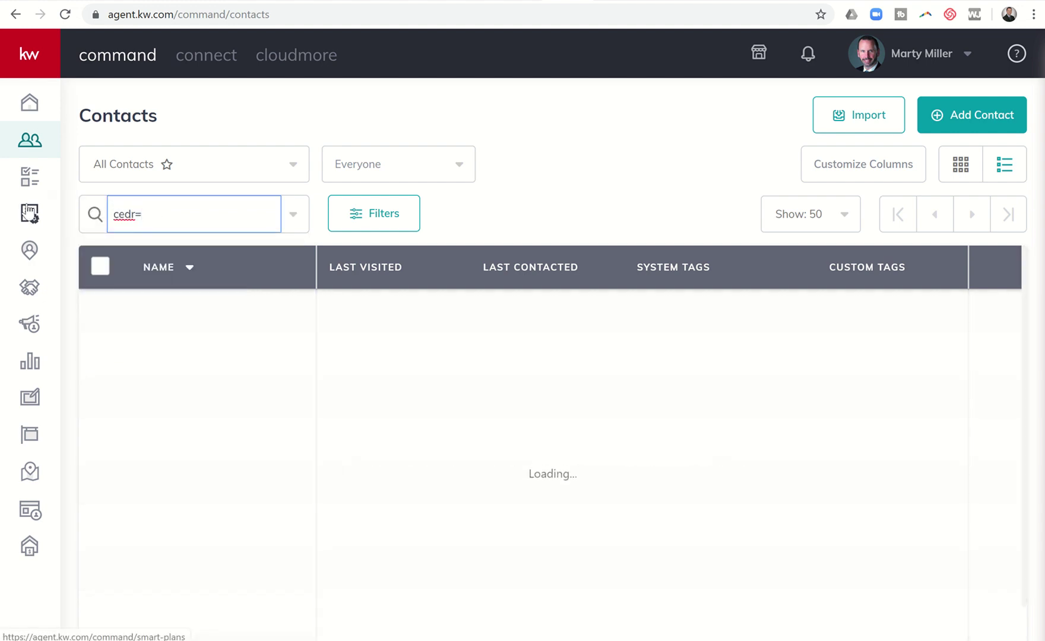
type("cedarwood")
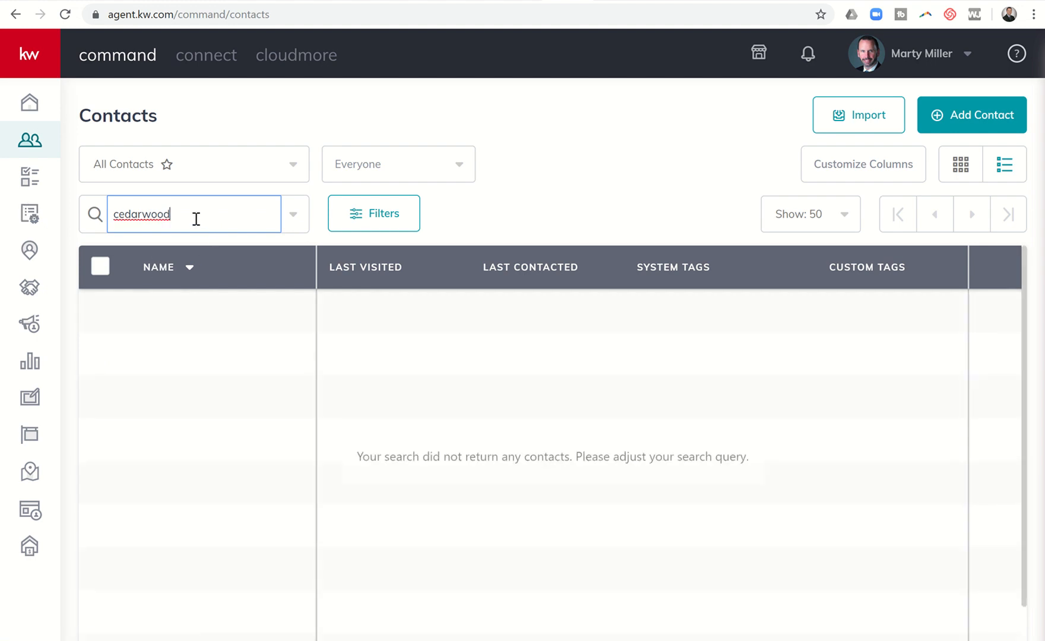
left_click(292, 213)
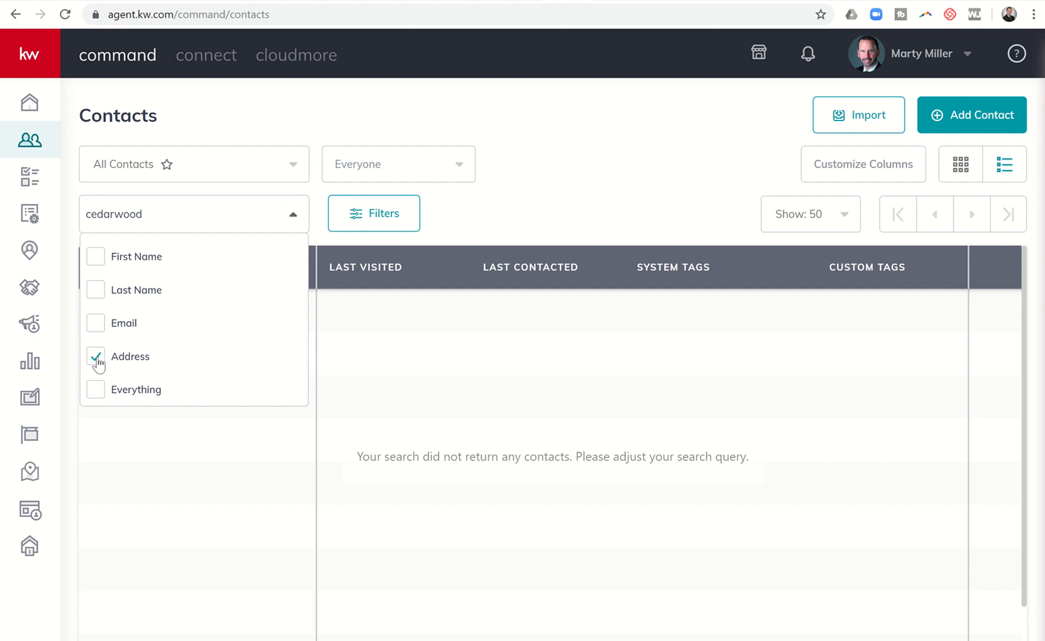
left_click(95, 390)
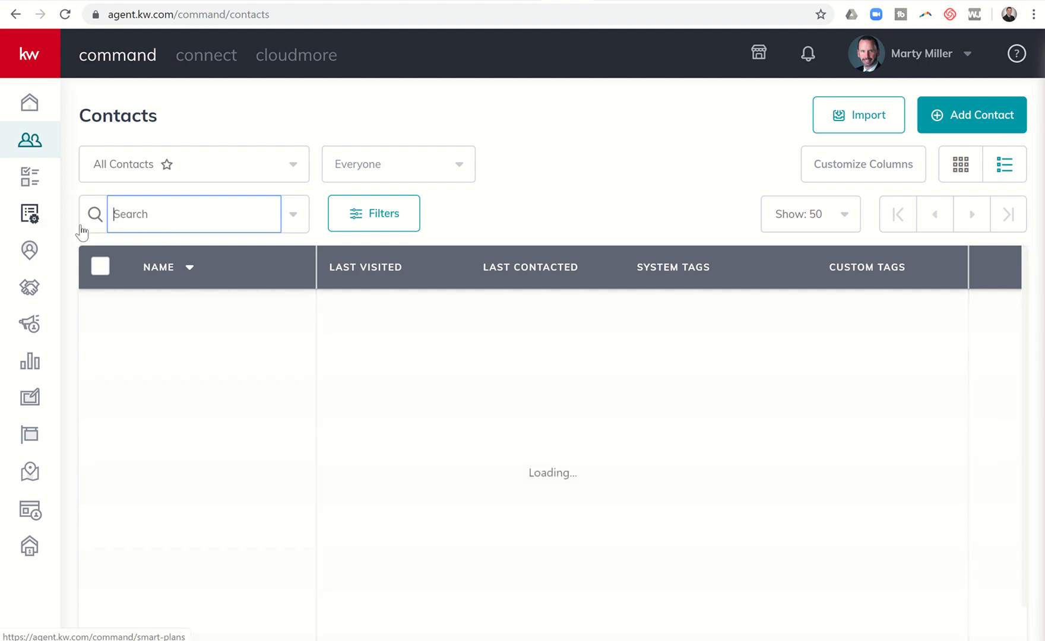
left_click(292, 214)
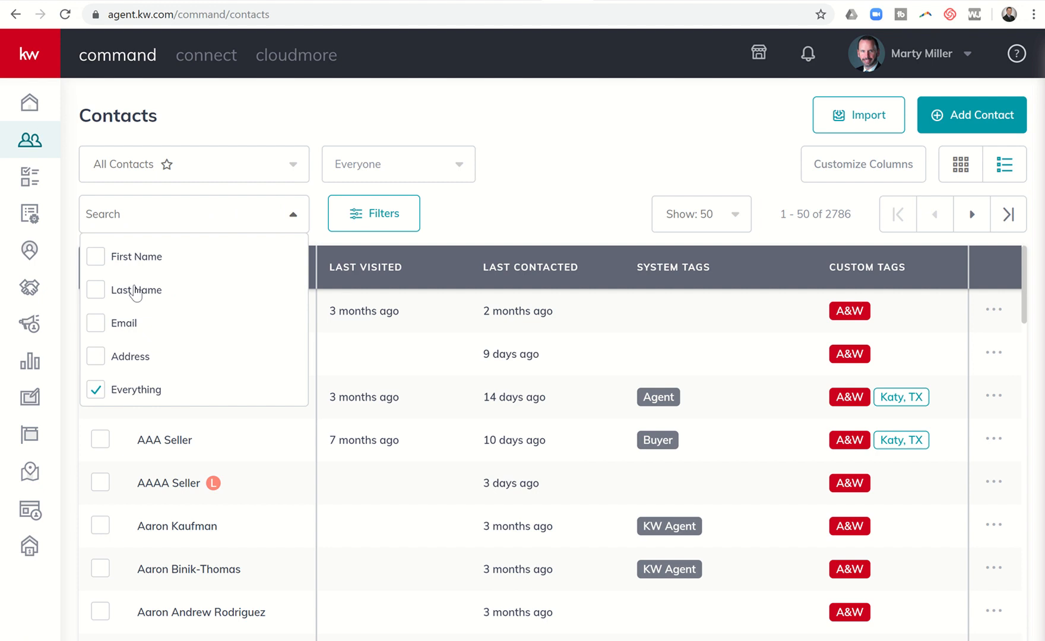
mouse_move(124, 332)
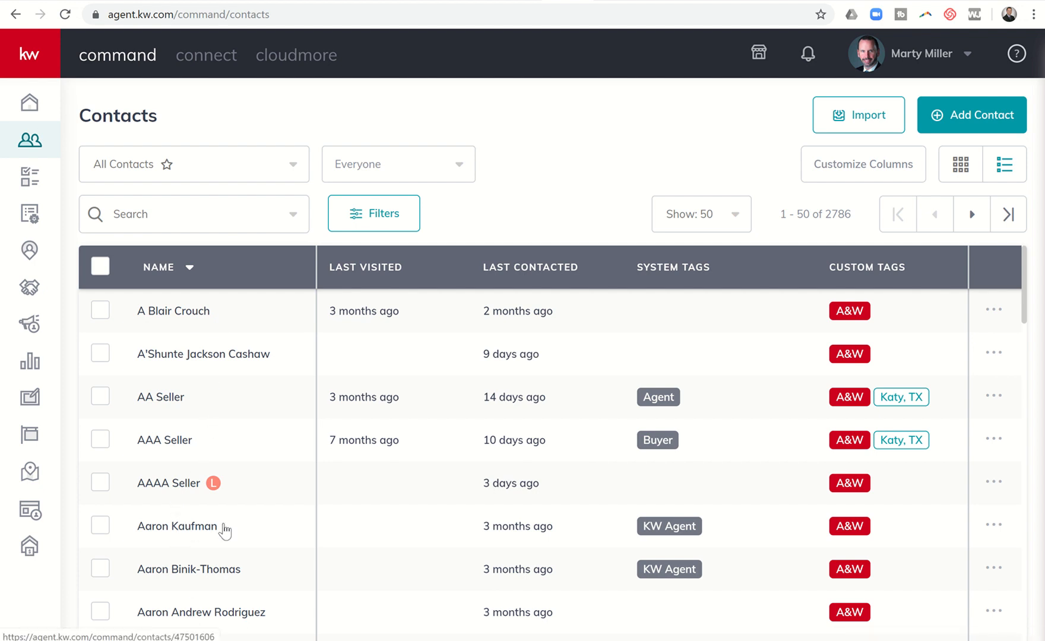
mouse_move(194, 499)
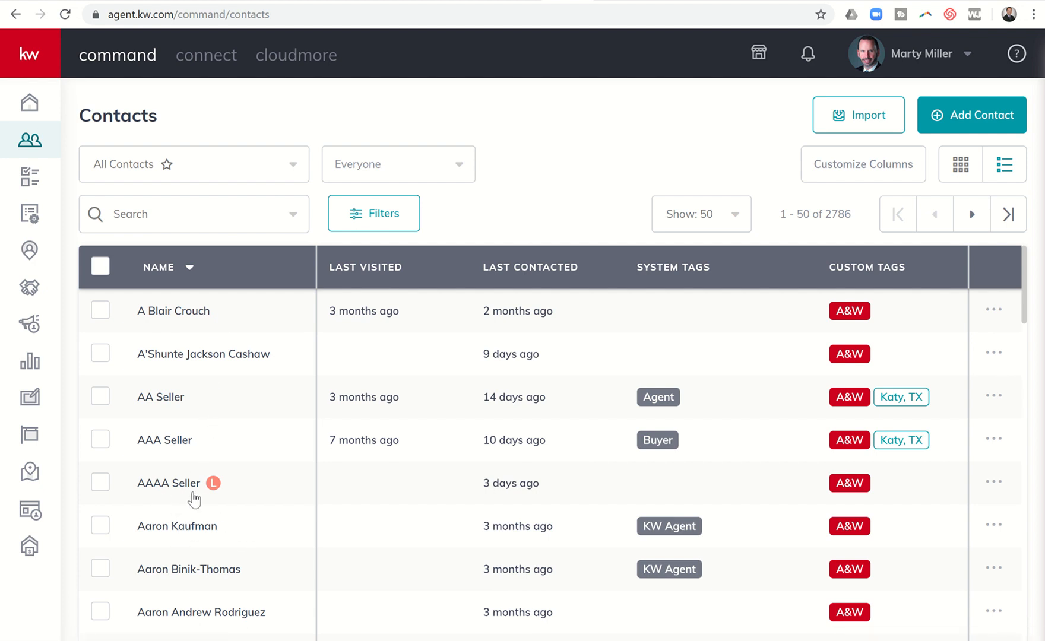
mouse_move(214, 483)
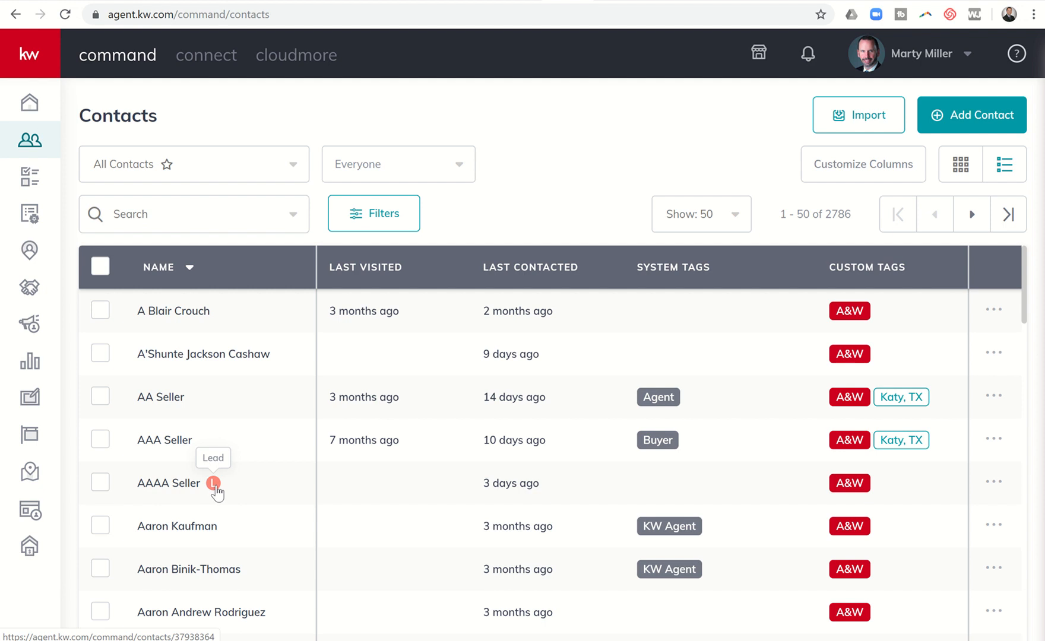
Filter the contact type dropdown to Leads, showing 6 lead contacts
left_click(398, 164)
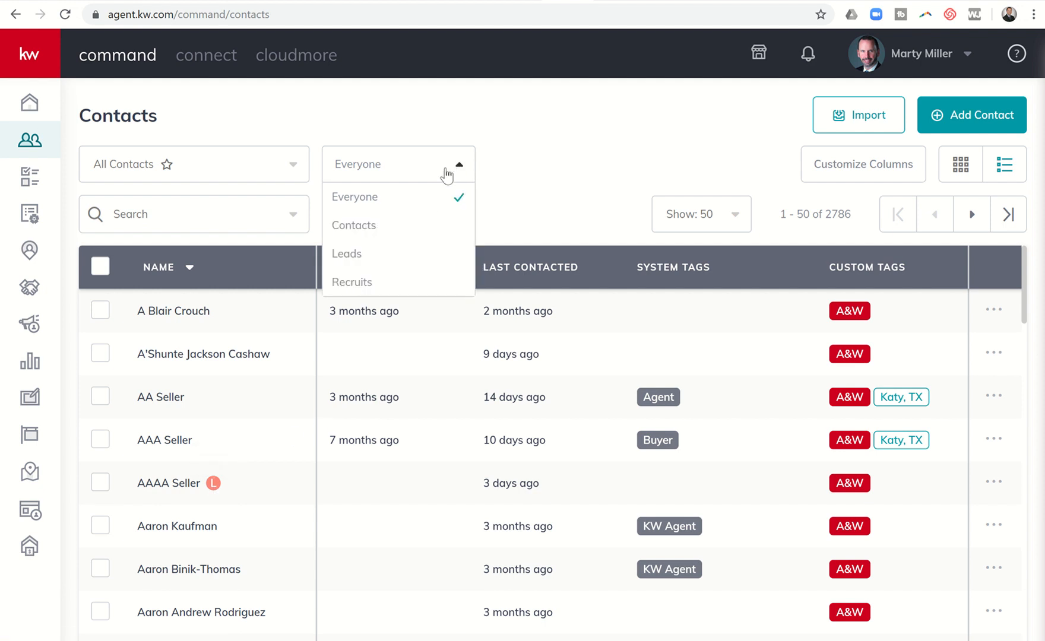
mouse_move(347, 260)
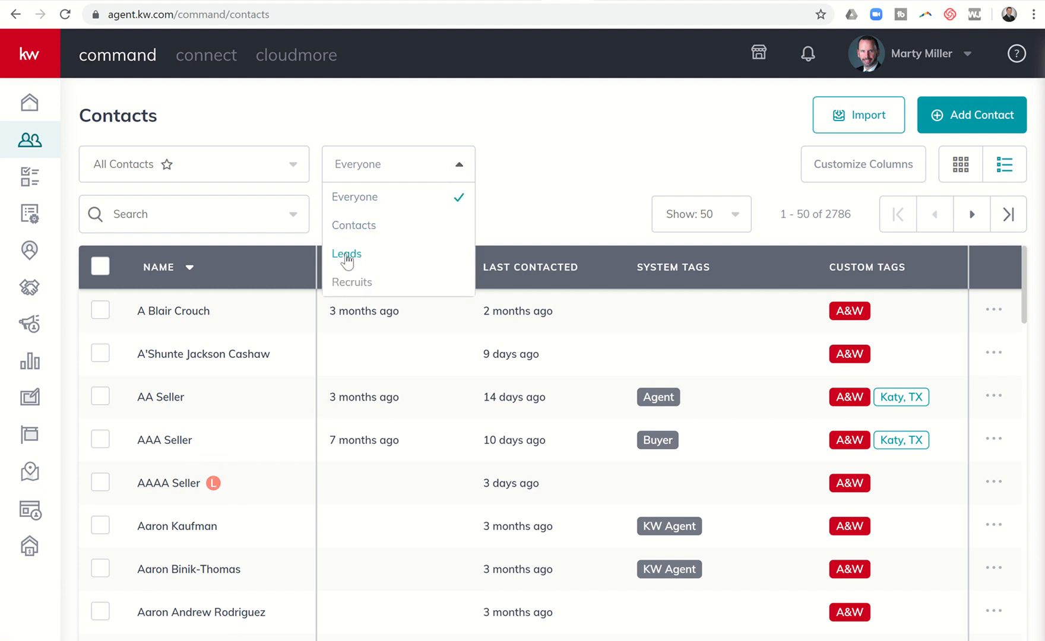
mouse_move(372, 172)
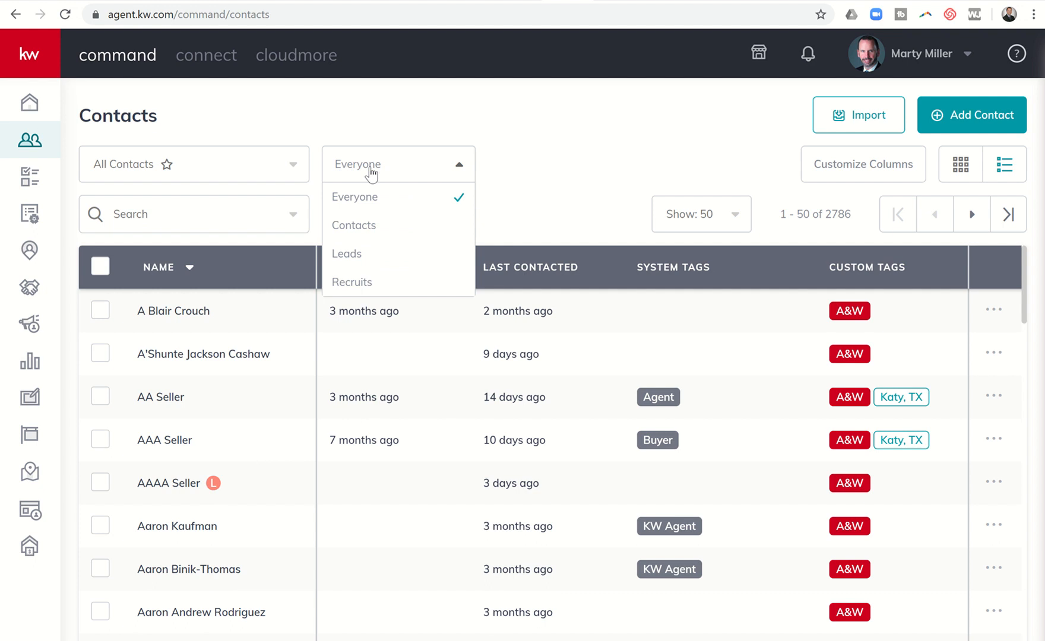
mouse_move(347, 246)
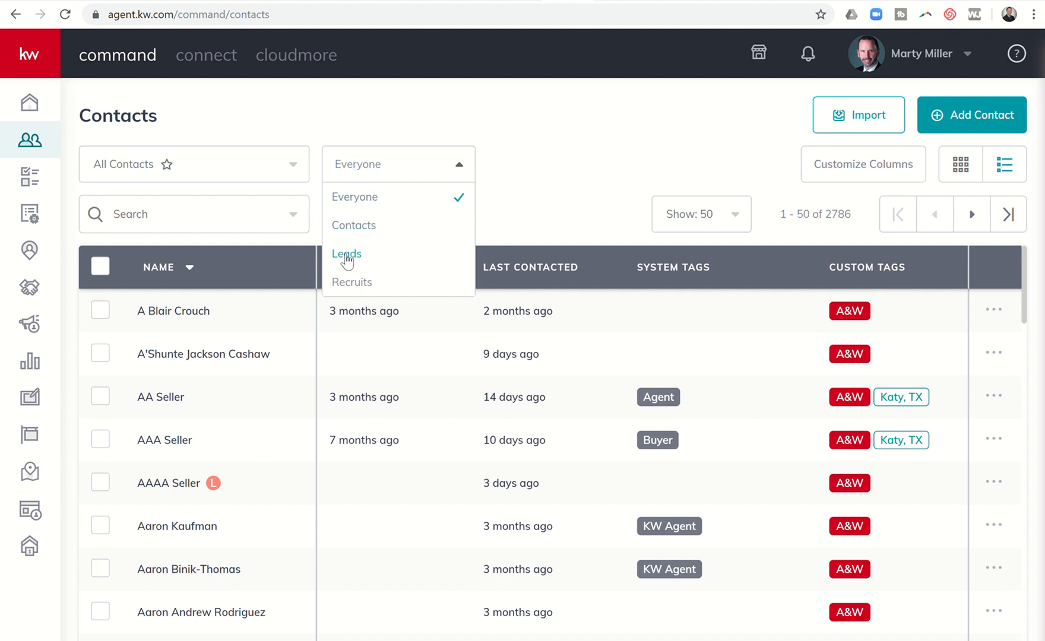
left_click(346, 254)
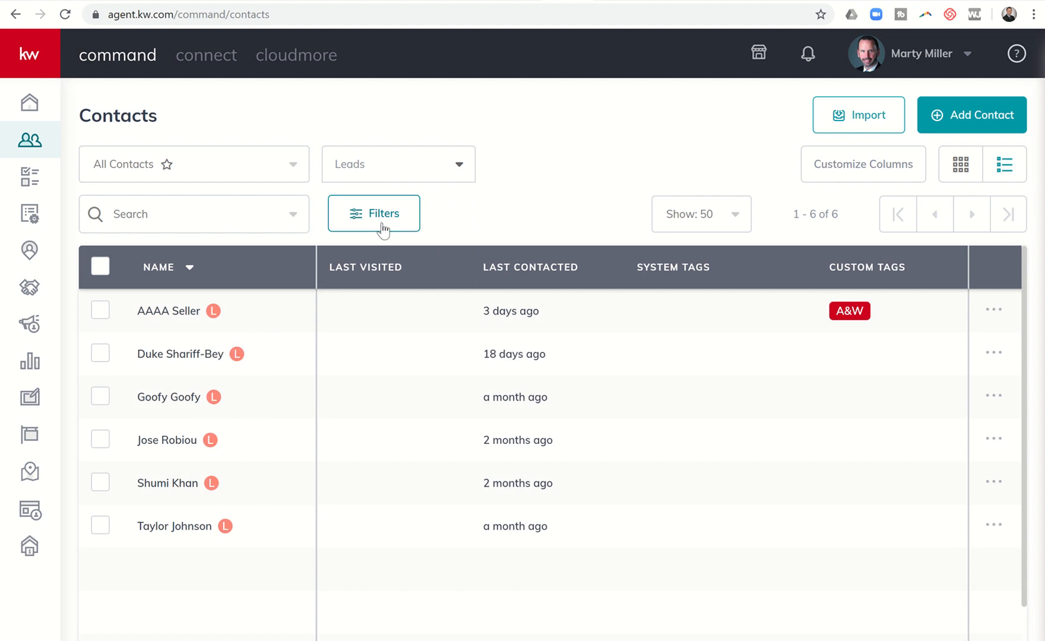
Switch the contact type filter from Leads to Contacts, showing 2,780 people
left_click(398, 164)
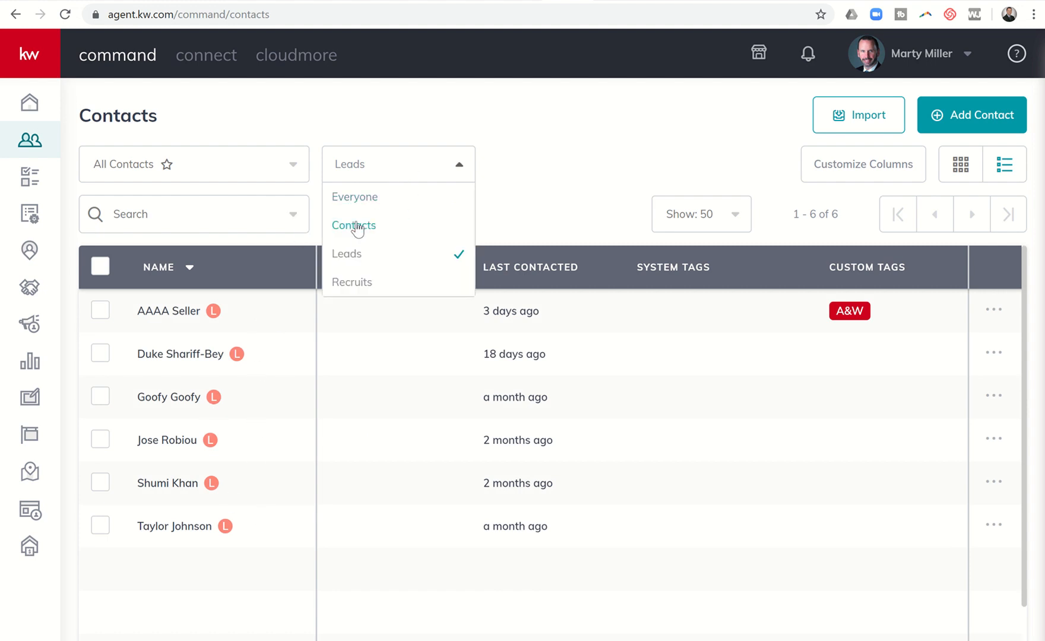
left_click(354, 226)
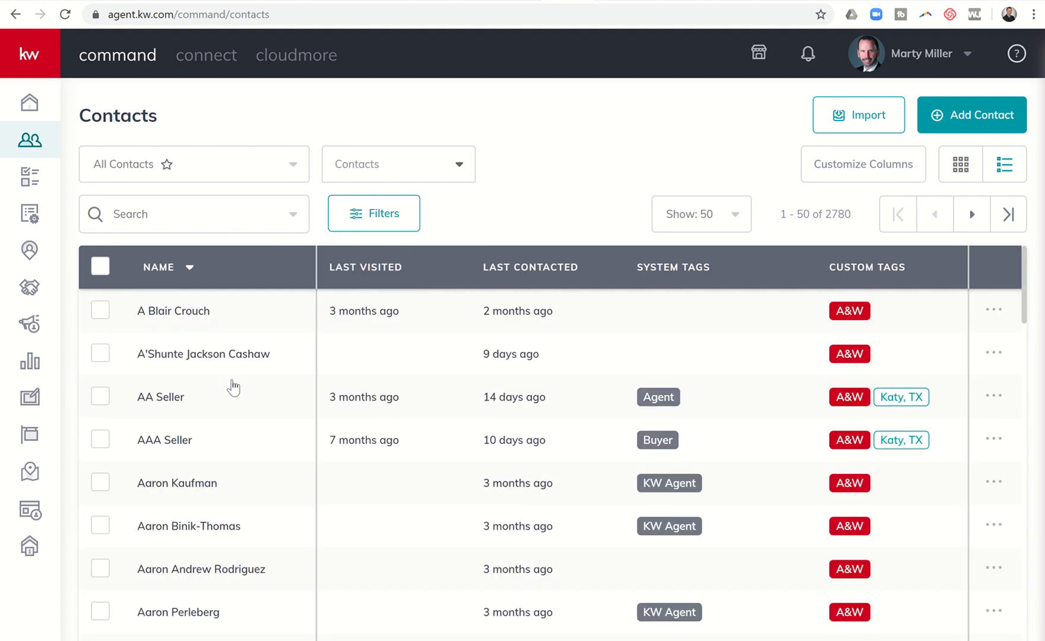
mouse_move(233, 342)
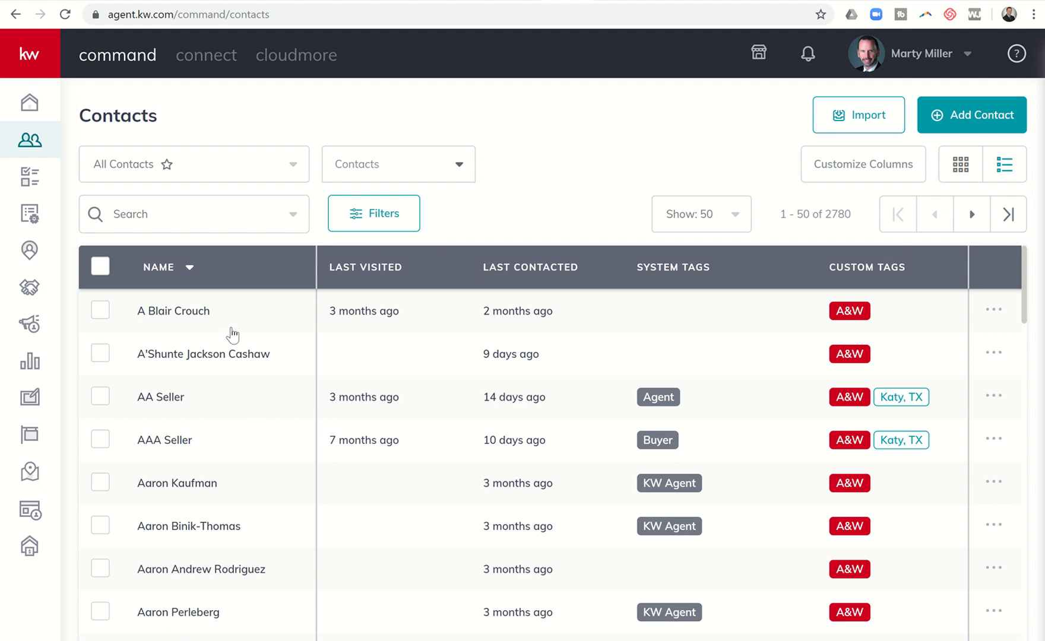
left_click(398, 164)
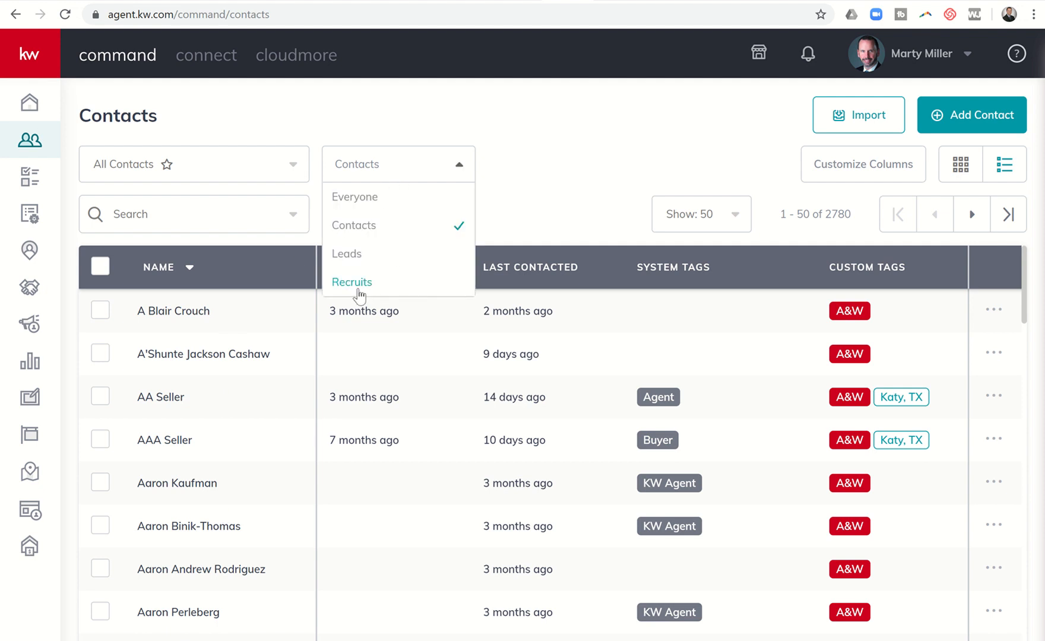
mouse_move(352, 290)
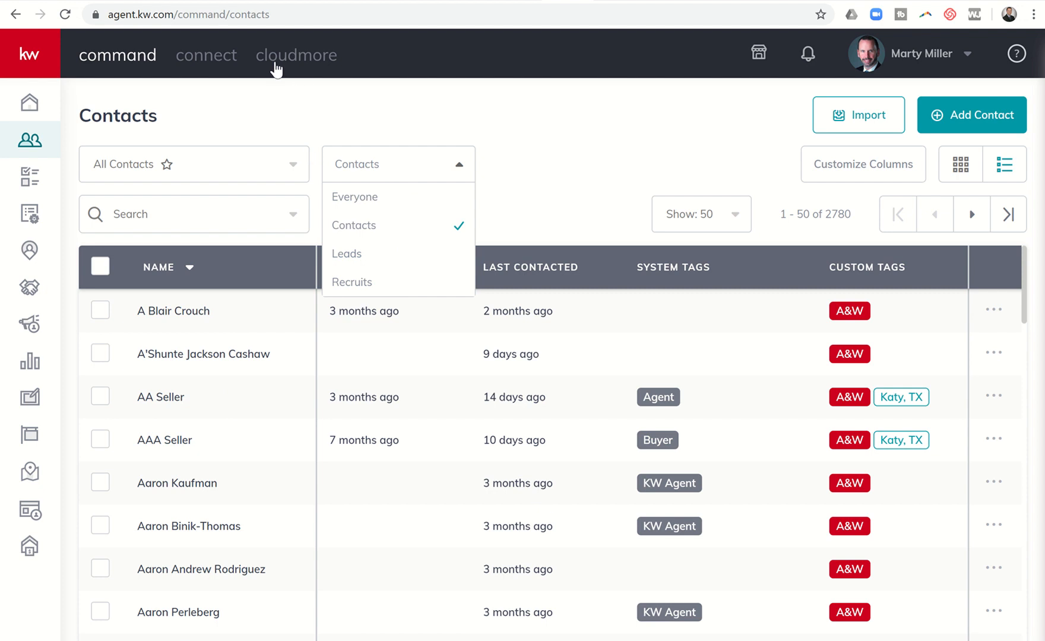
mouse_move(366, 288)
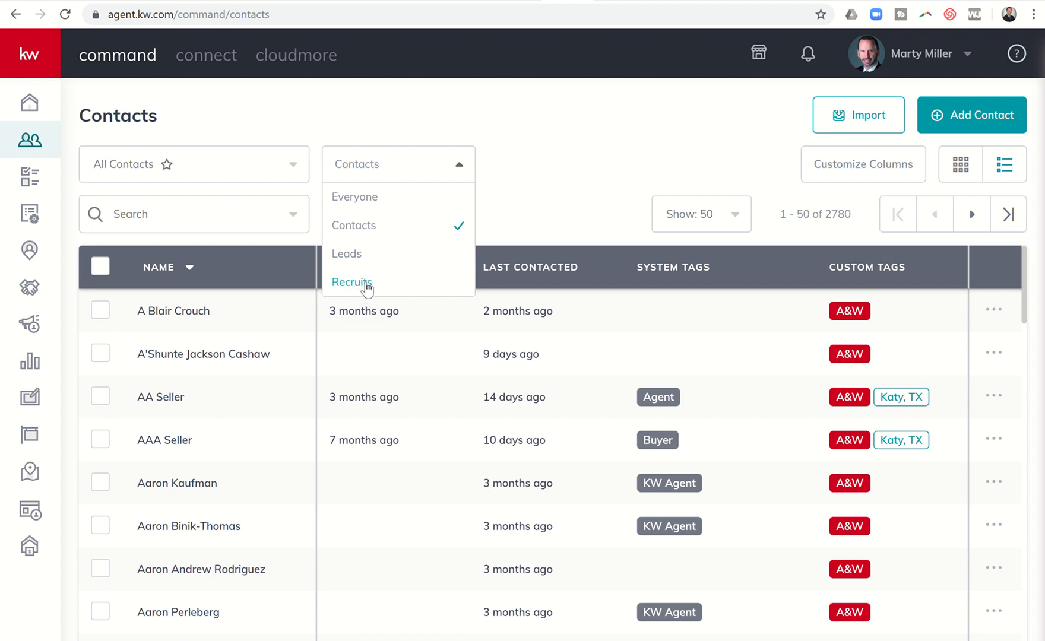
mouse_move(477, 229)
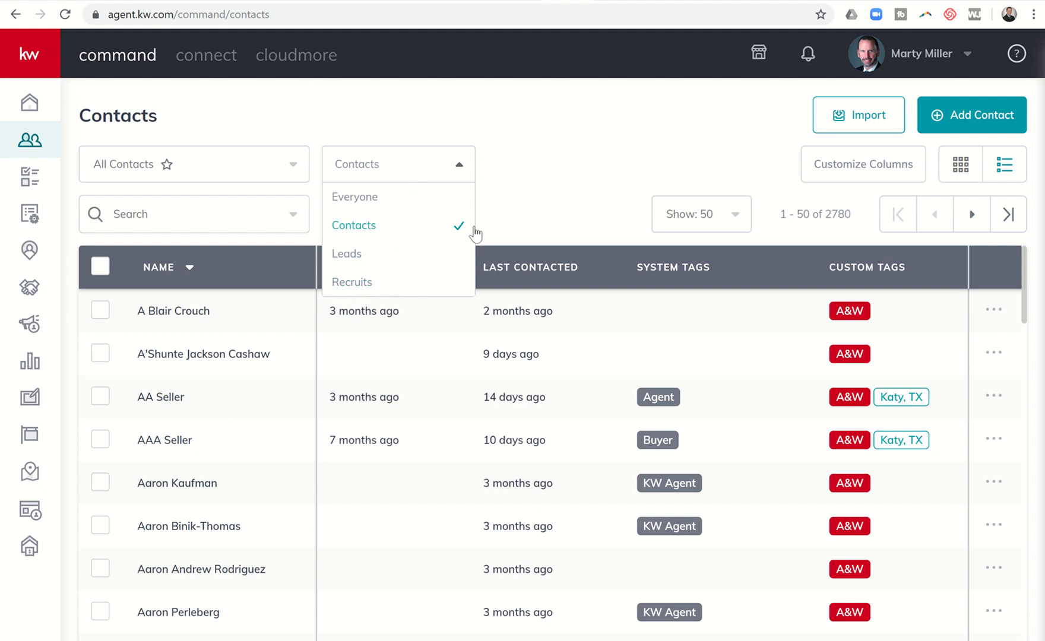
mouse_move(406, 213)
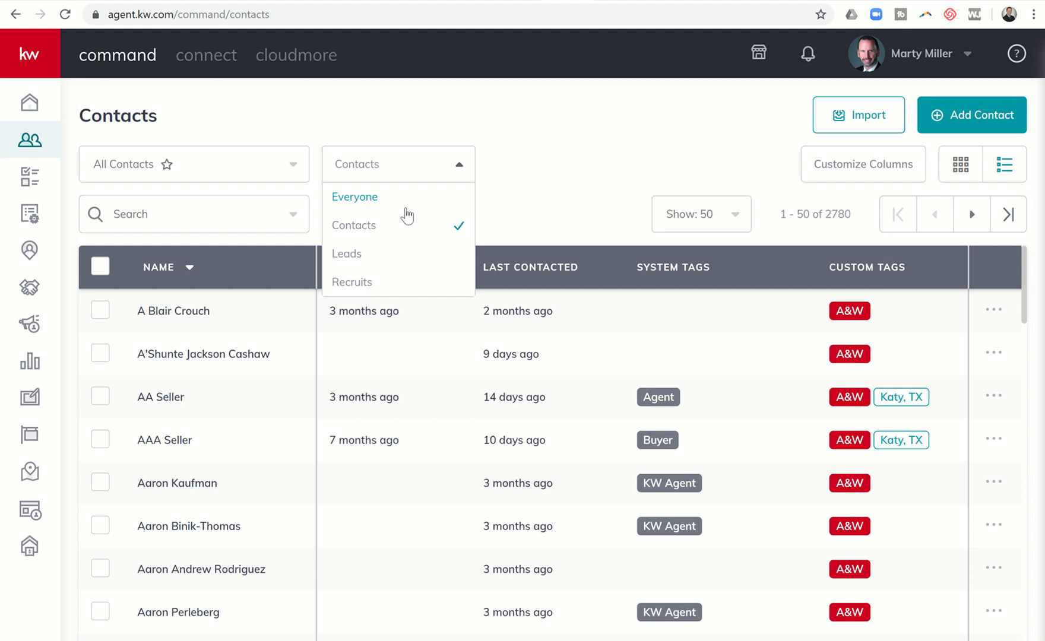
Reset the contact type filter to Everyone, showing all 2,786 people
left_click(353, 225)
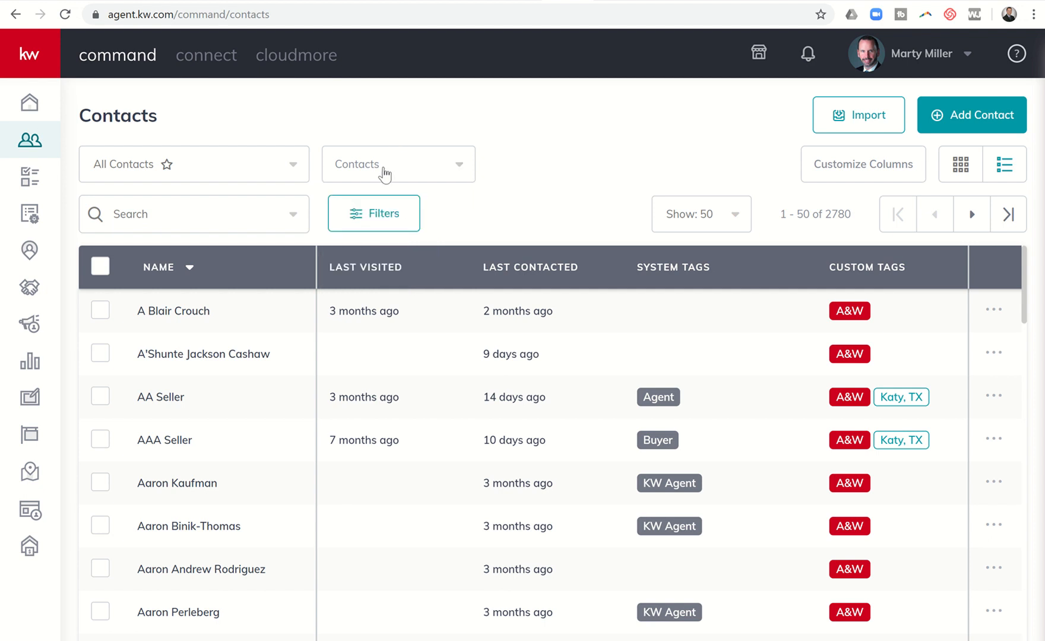
left_click(399, 164)
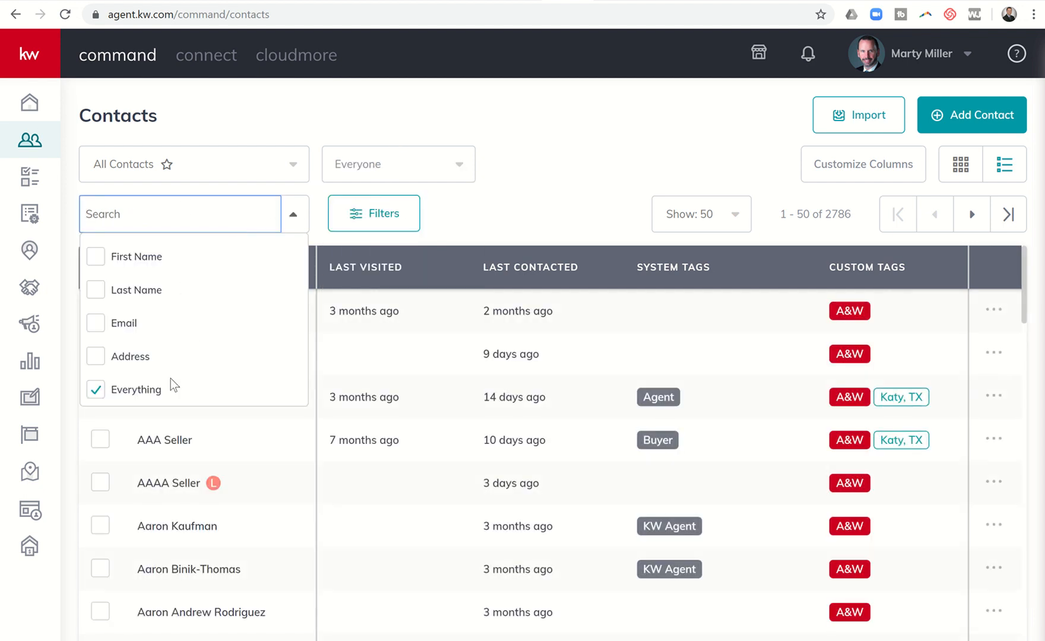
mouse_move(400, 174)
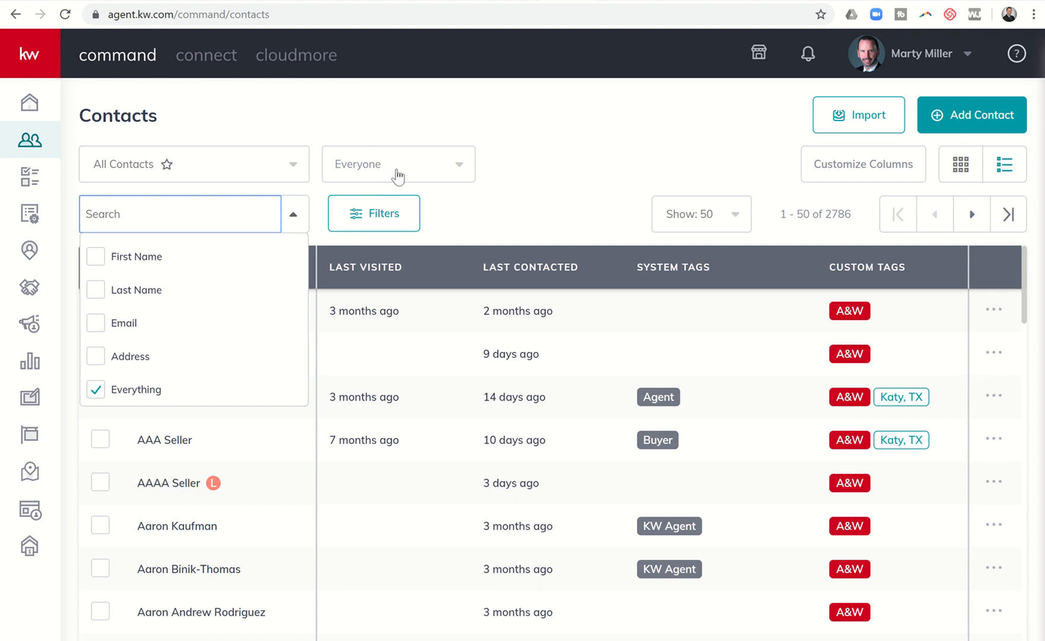